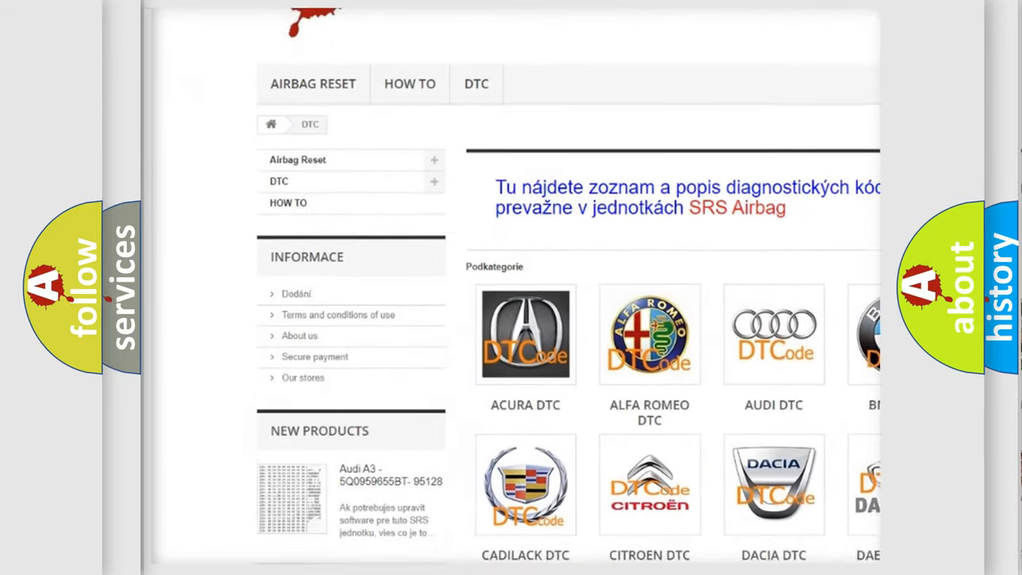
pyautogui.scroll(-3)
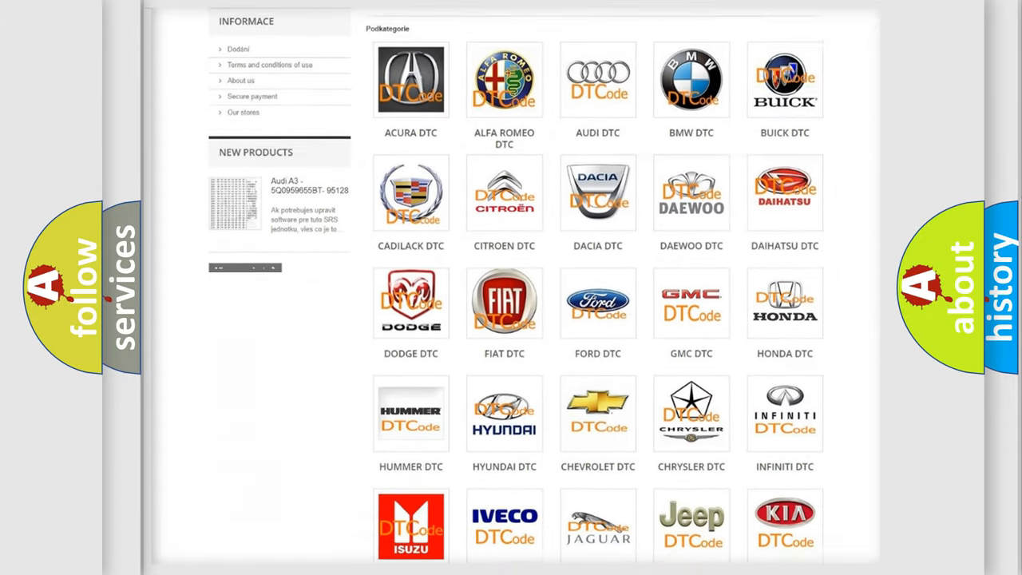
pyautogui.scroll(-3)
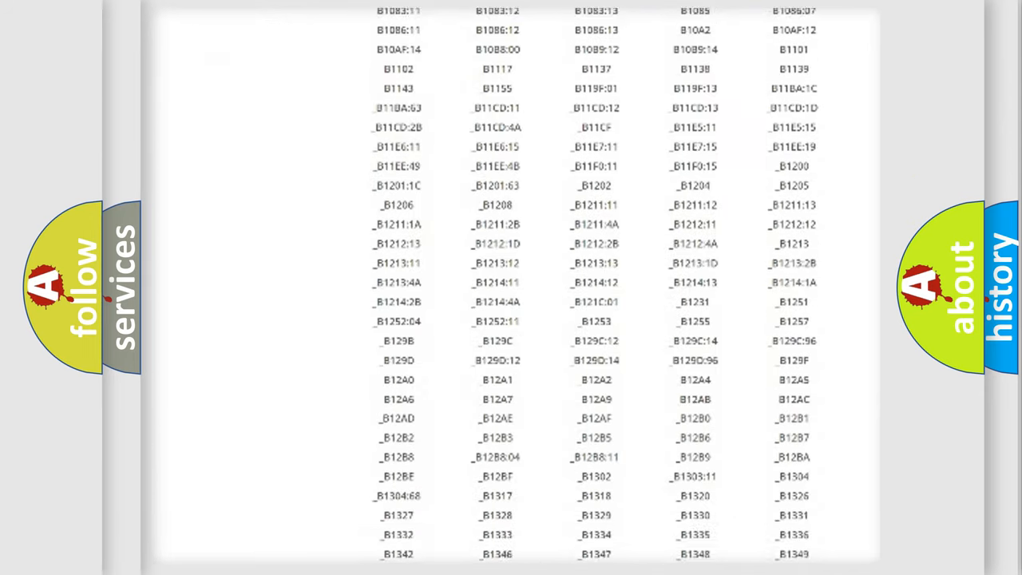
pyautogui.scroll(-3)
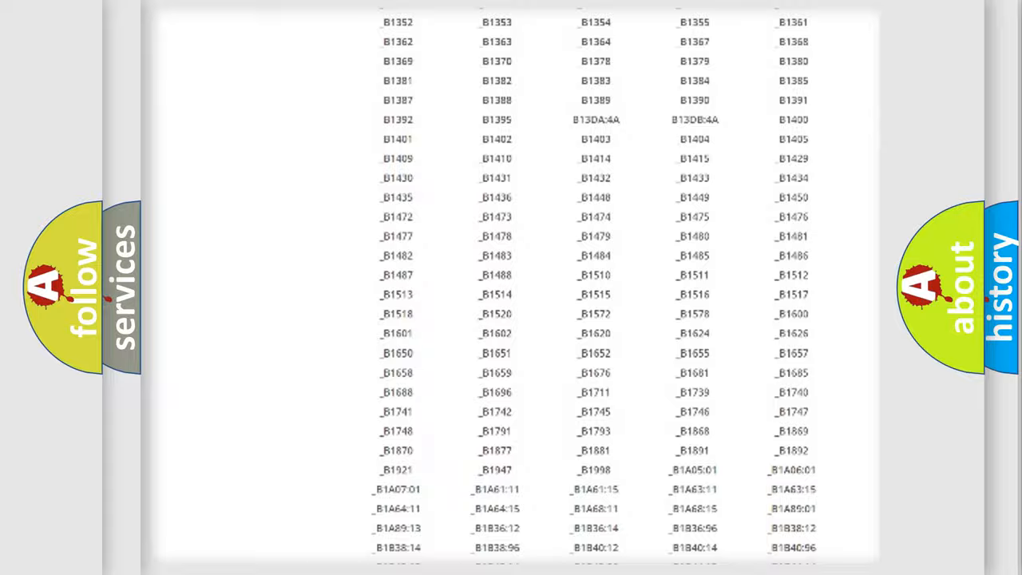